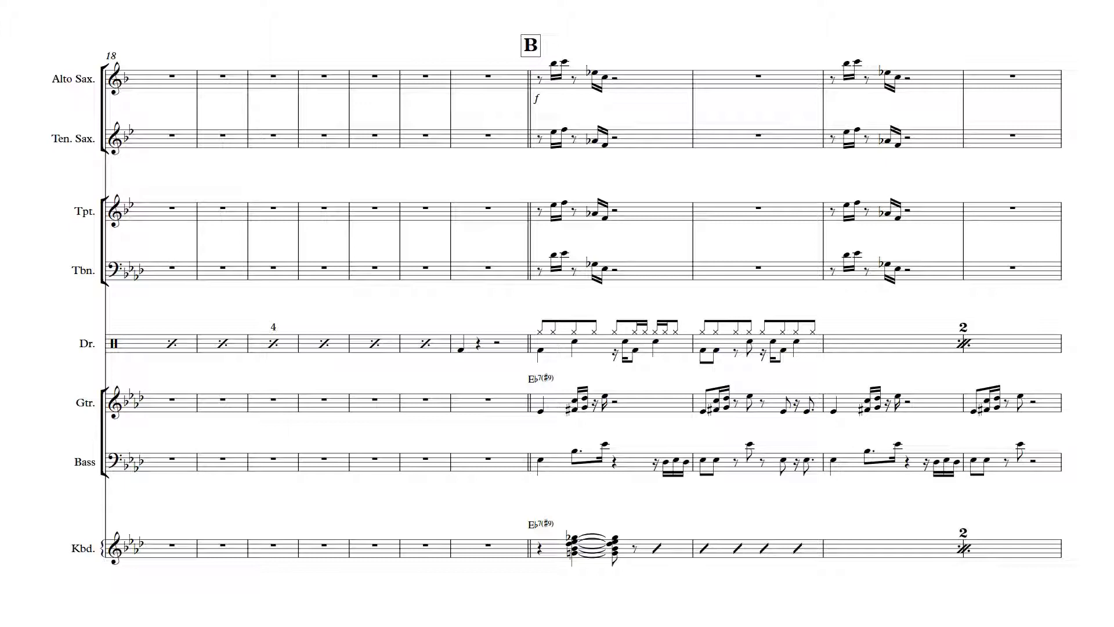
scroll(right, 3)
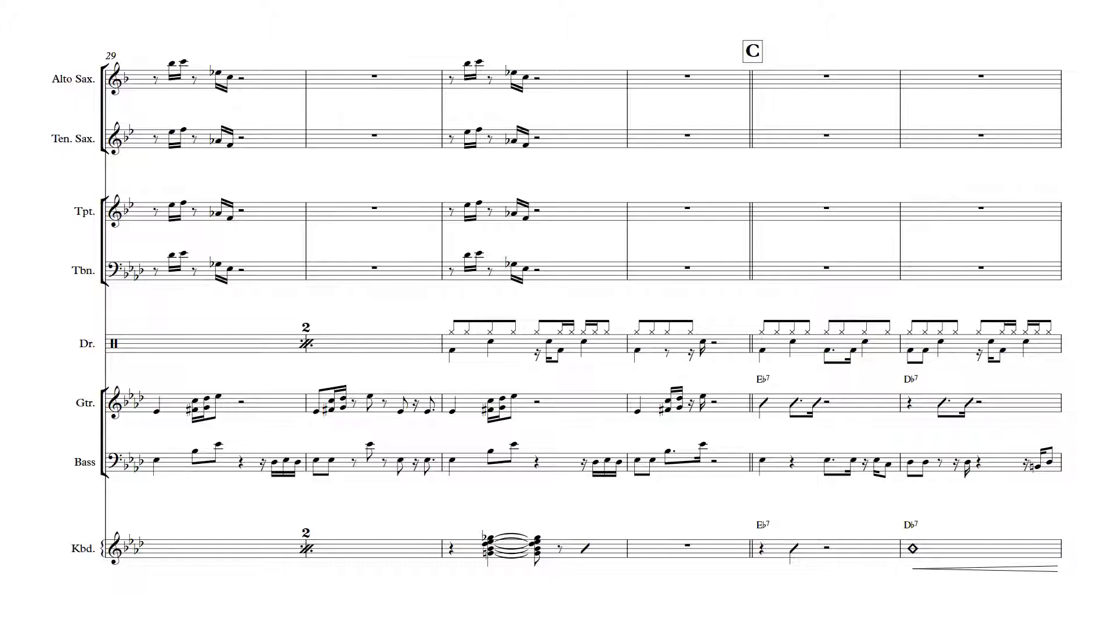
scroll(right, 3)
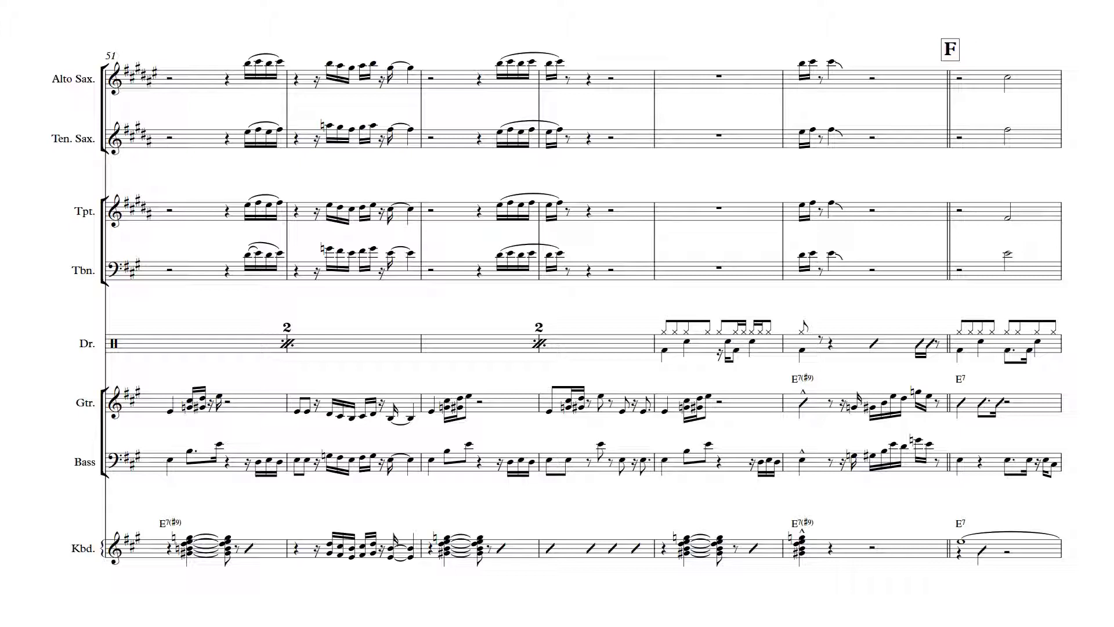
scroll(down, 3)
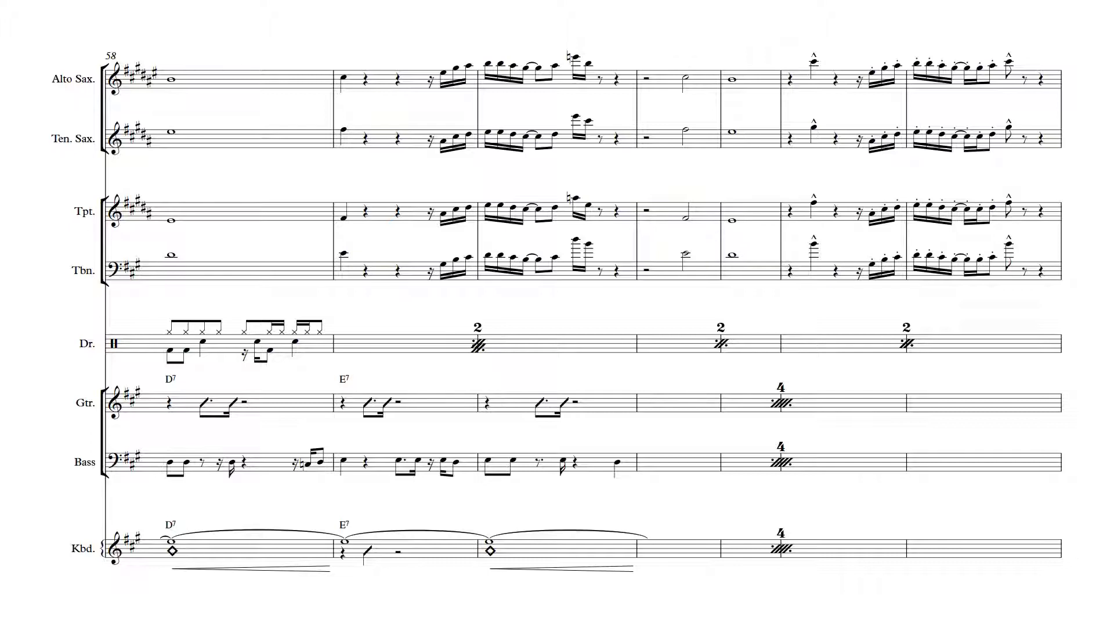
scroll(right, 3)
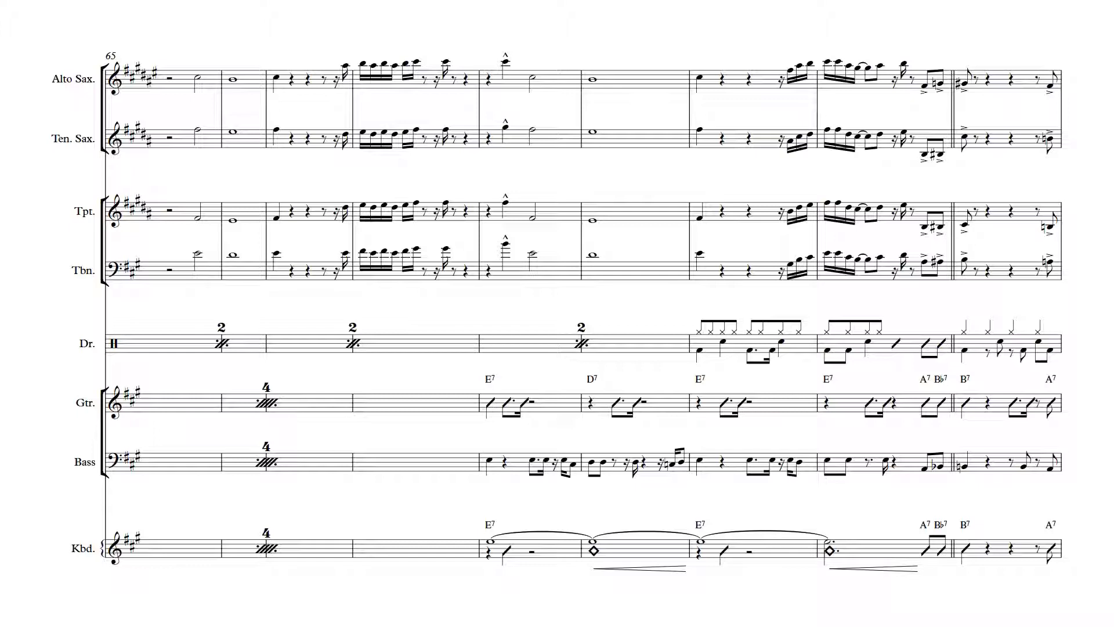
scroll(right, 3)
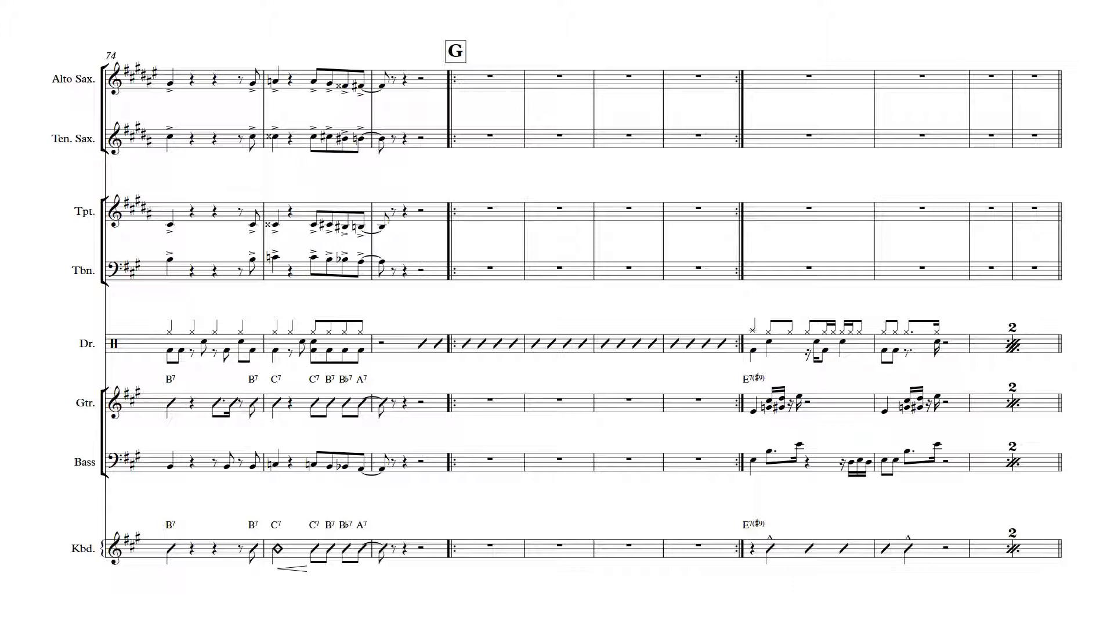
scroll(down, 3)
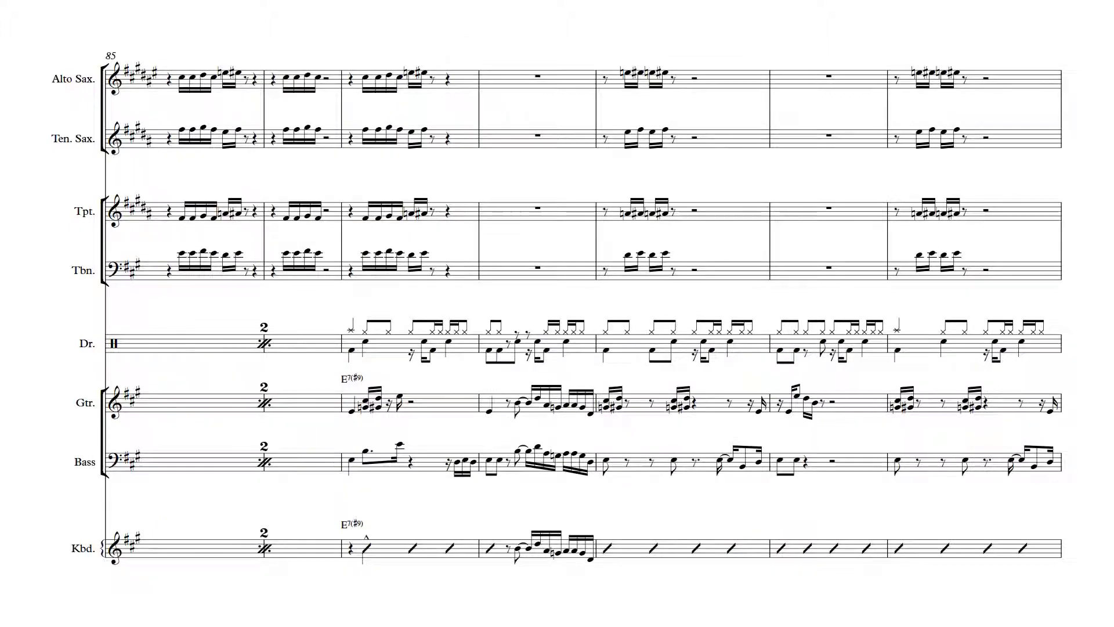